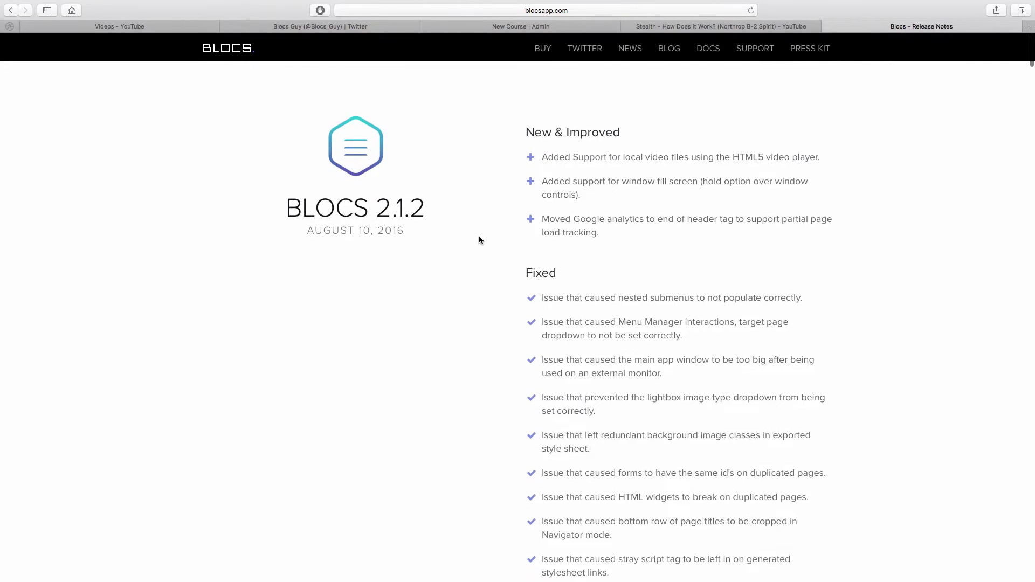
# Step: Read the Blocs 2.1.2 release notes on local HTML5 video support, marking the version number
pyautogui.doubleClick(393, 208)
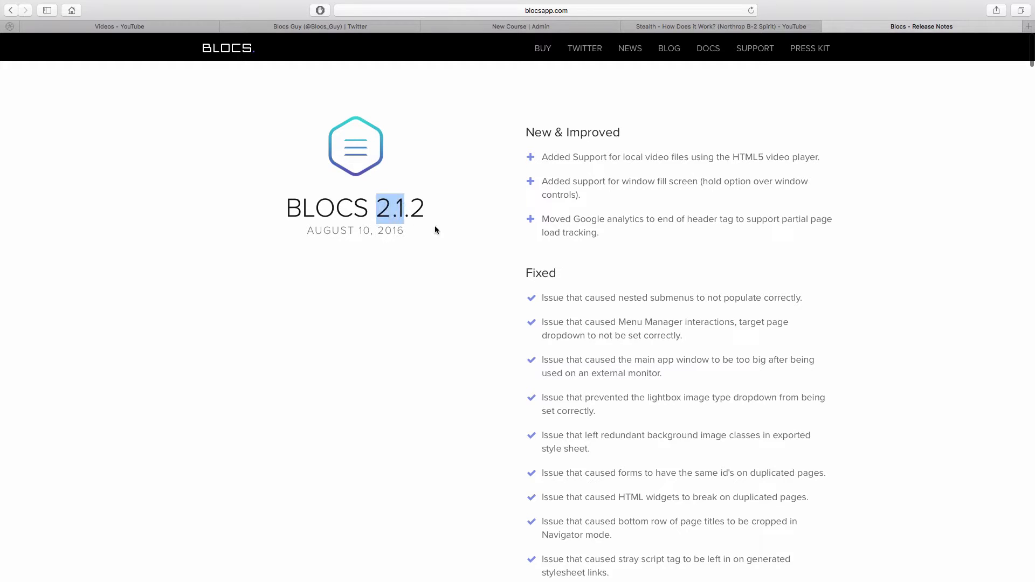
pyautogui.scroll(-3)
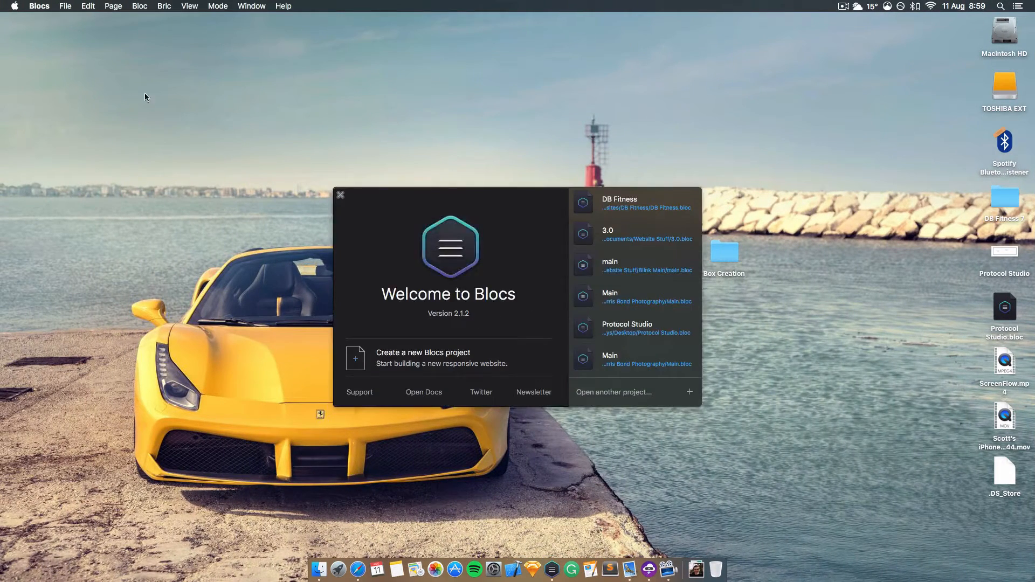
# Step: Run Check for Updates, close the result, and create a new blank Blocs project
pyautogui.click(39, 5)
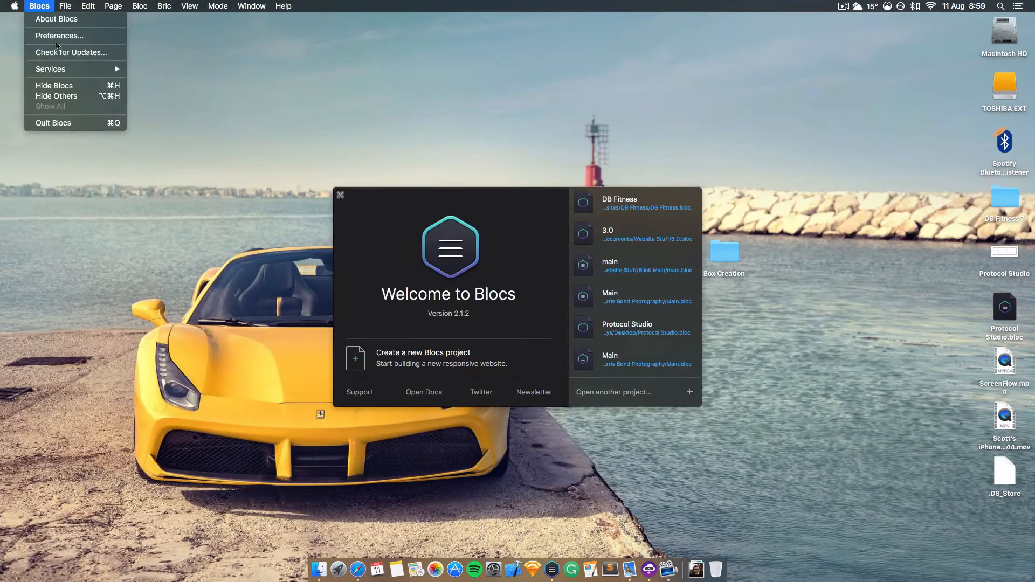
pyautogui.click(72, 52)
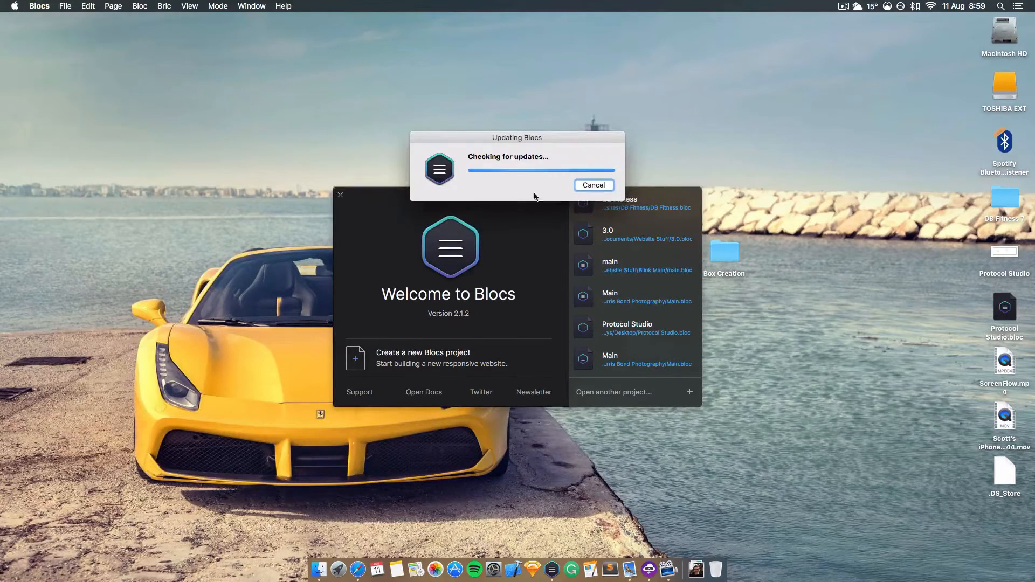
pyautogui.click(593, 185)
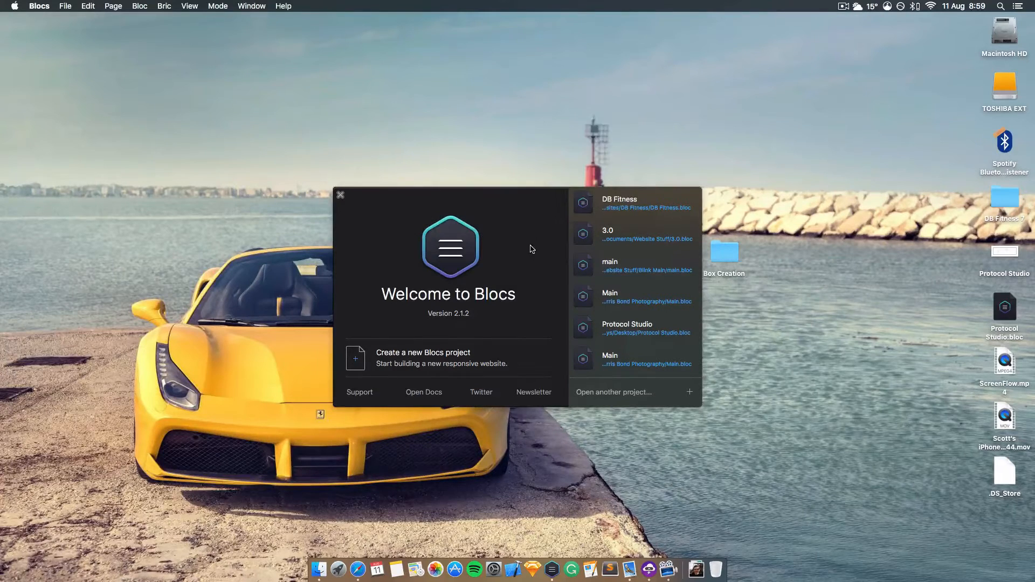
pyautogui.moveTo(465, 358)
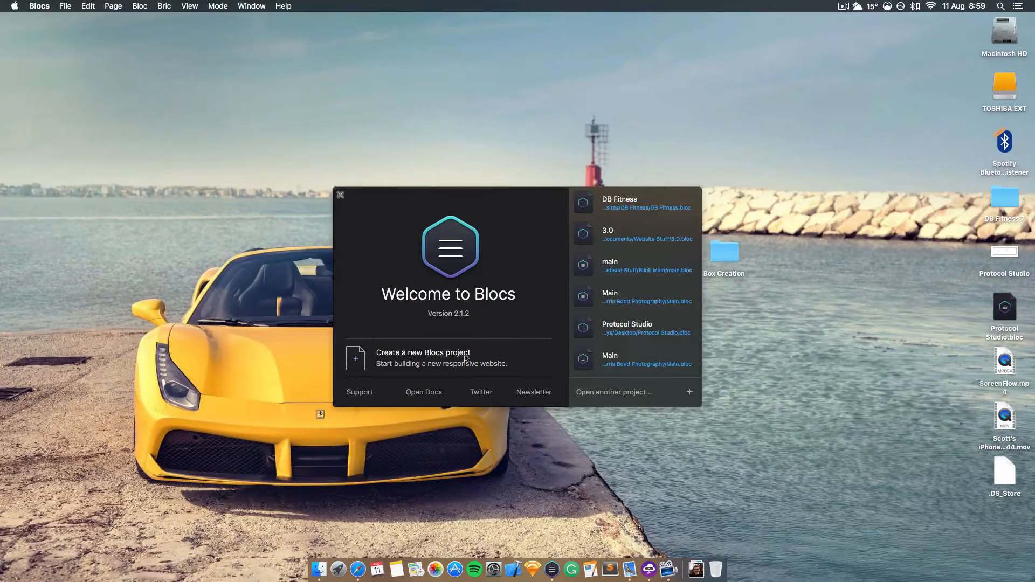
pyautogui.click(423, 358)
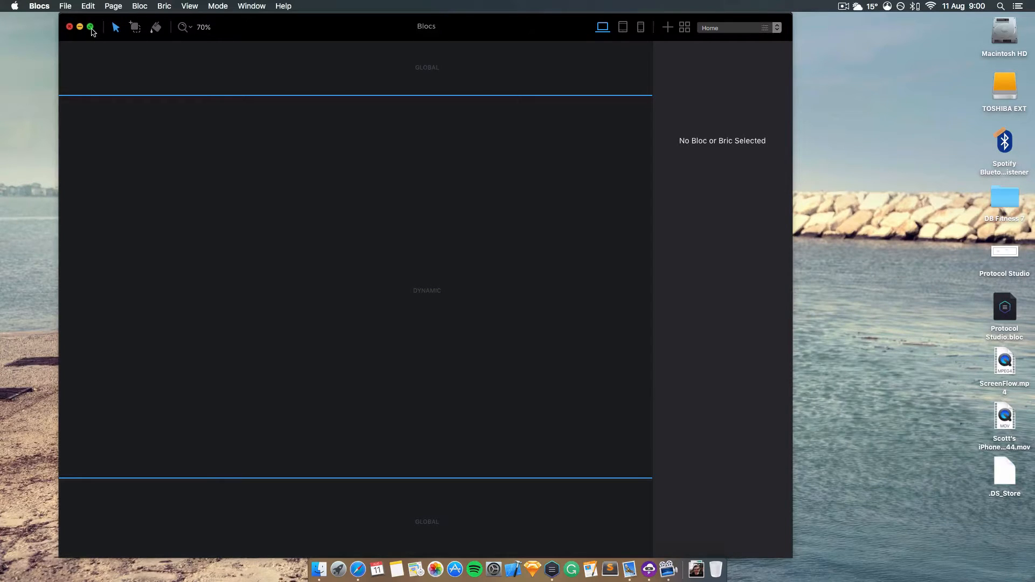
# Step: Maximise the new Blocs project window with the green zoom button
pyautogui.click(90, 27)
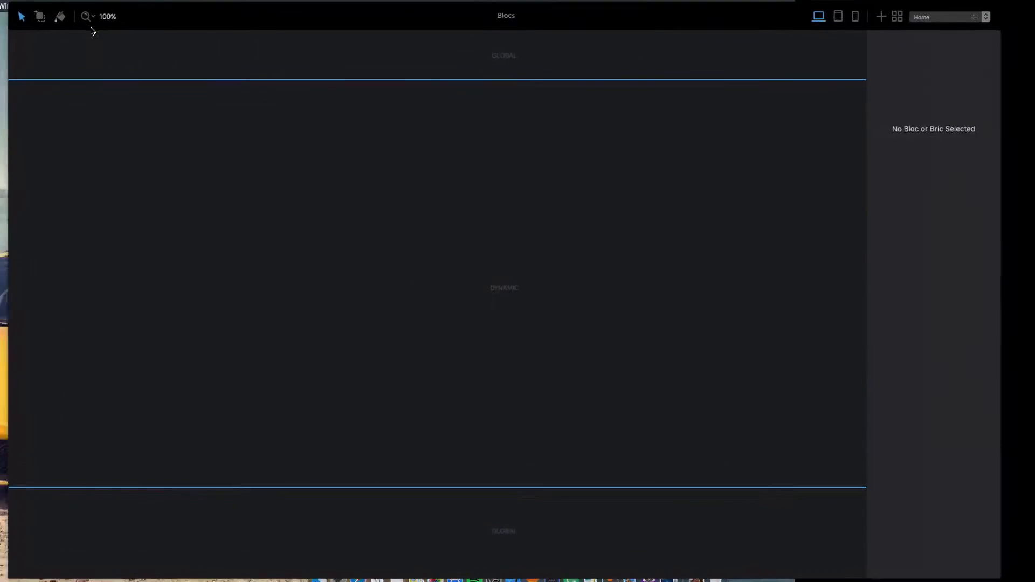
pyautogui.click(90, 27)
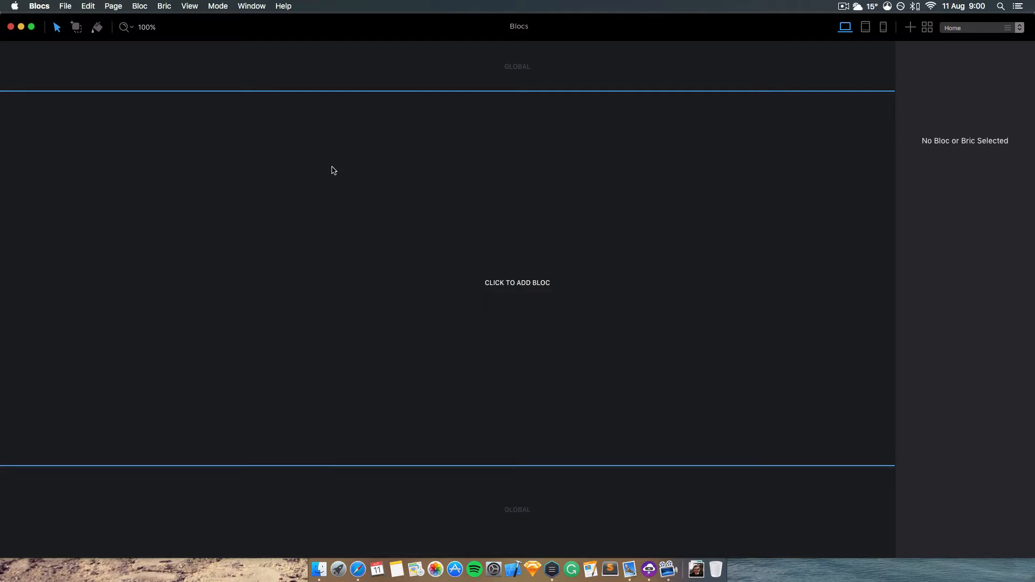
# Step: Add a bloc to the empty page, insert a video bric, and select it
pyautogui.click(517, 283)
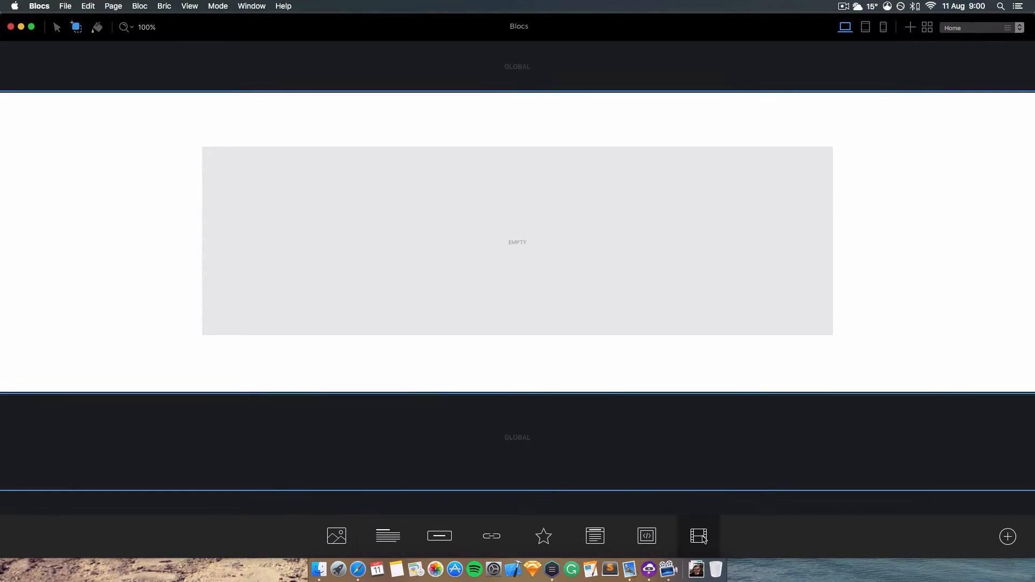
pyautogui.click(699, 535)
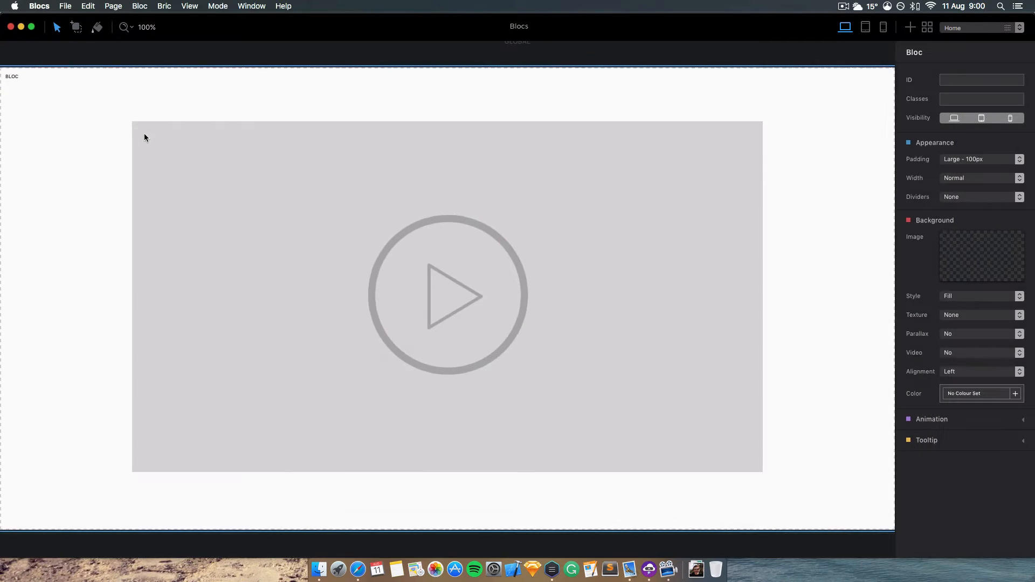
pyautogui.click(447, 296)
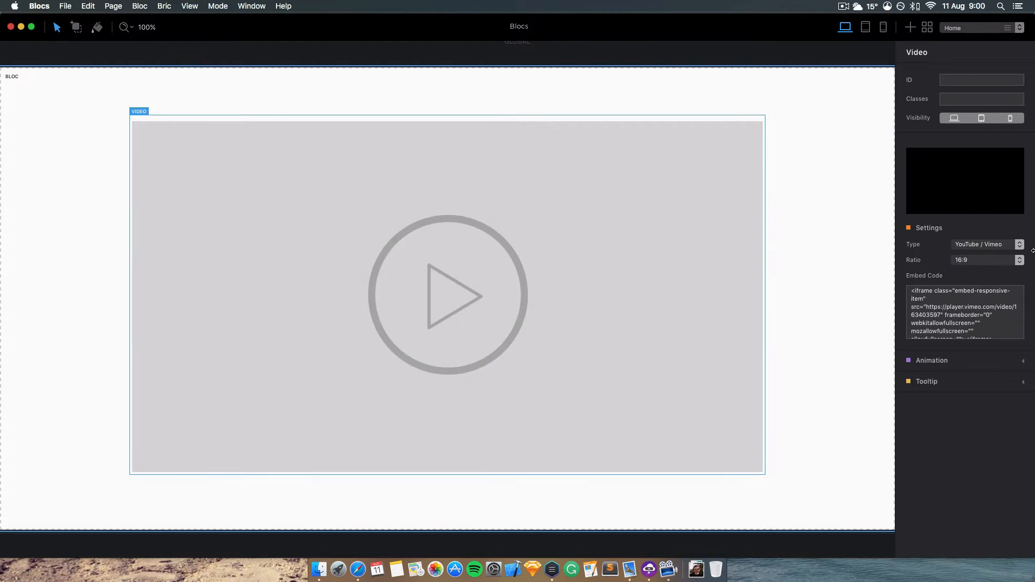
# Step: Set the video's source Type to Local File
pyautogui.click(984, 244)
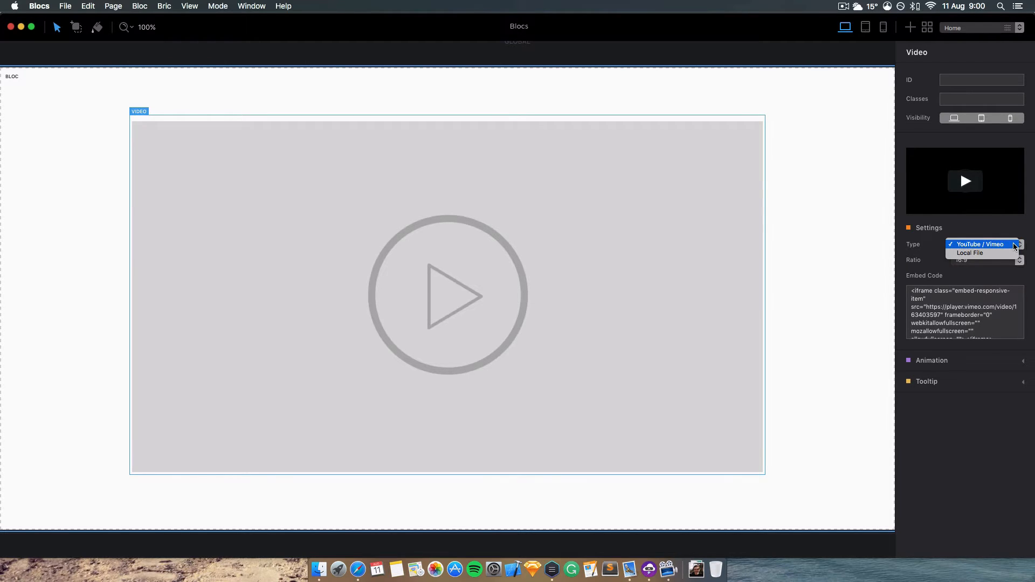
pyautogui.click(980, 244)
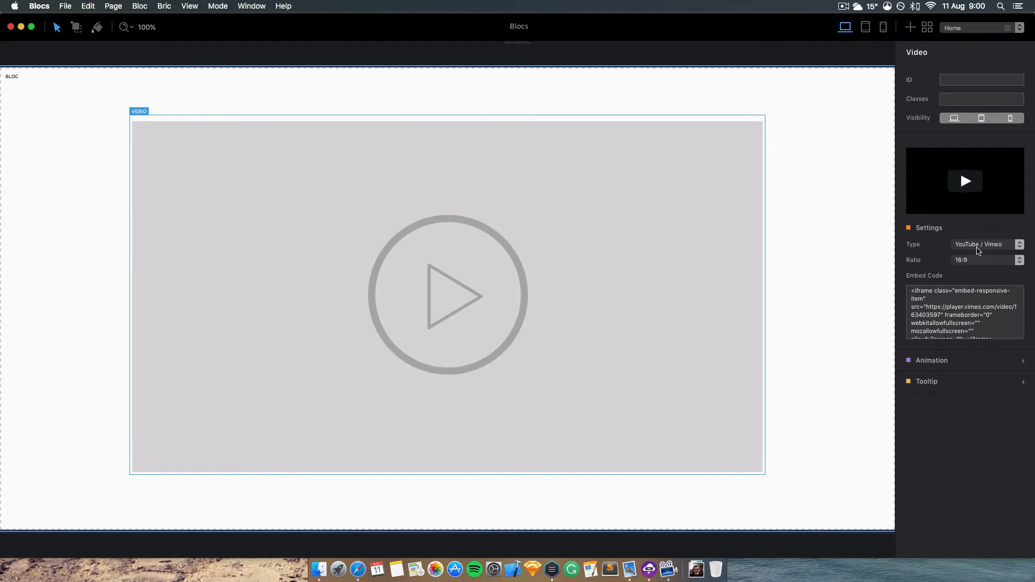
pyautogui.click(983, 244)
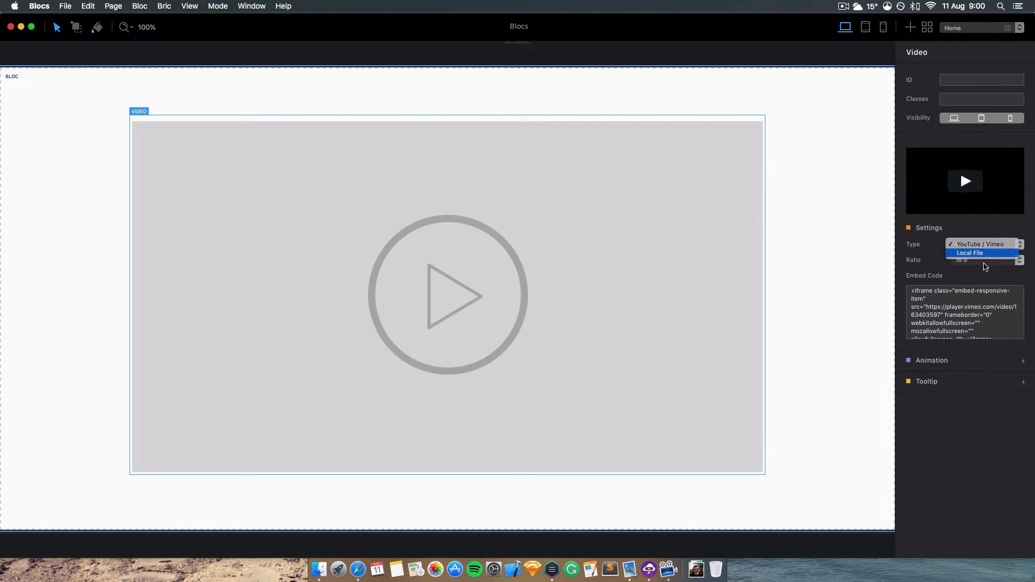
pyautogui.click(969, 253)
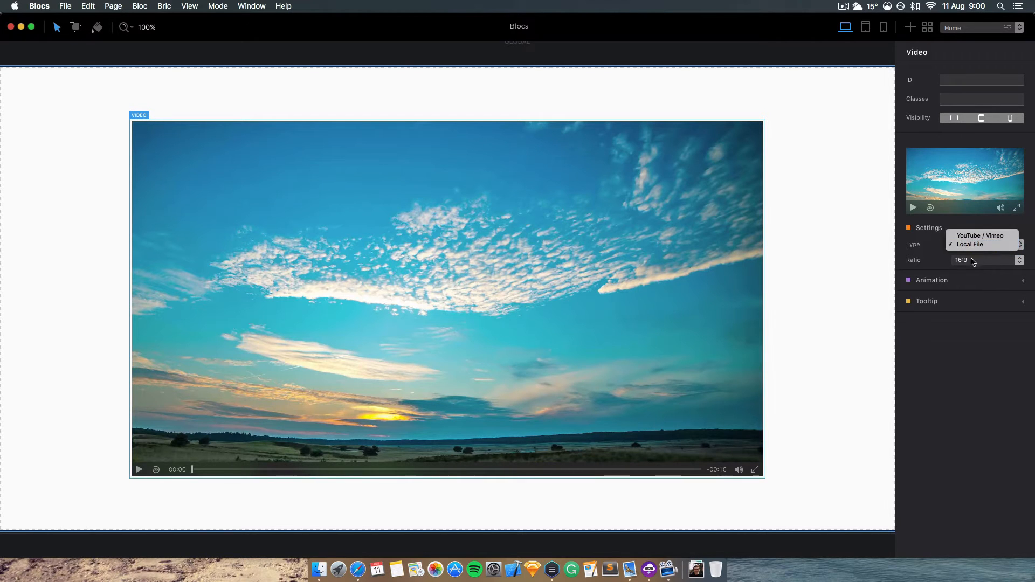
pyautogui.click(968, 244)
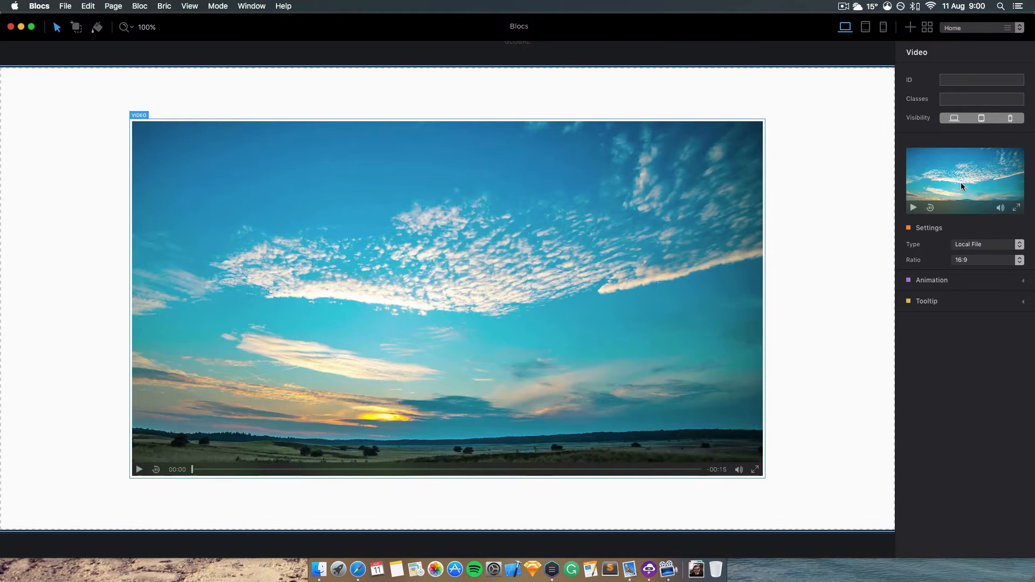
pyautogui.click(984, 244)
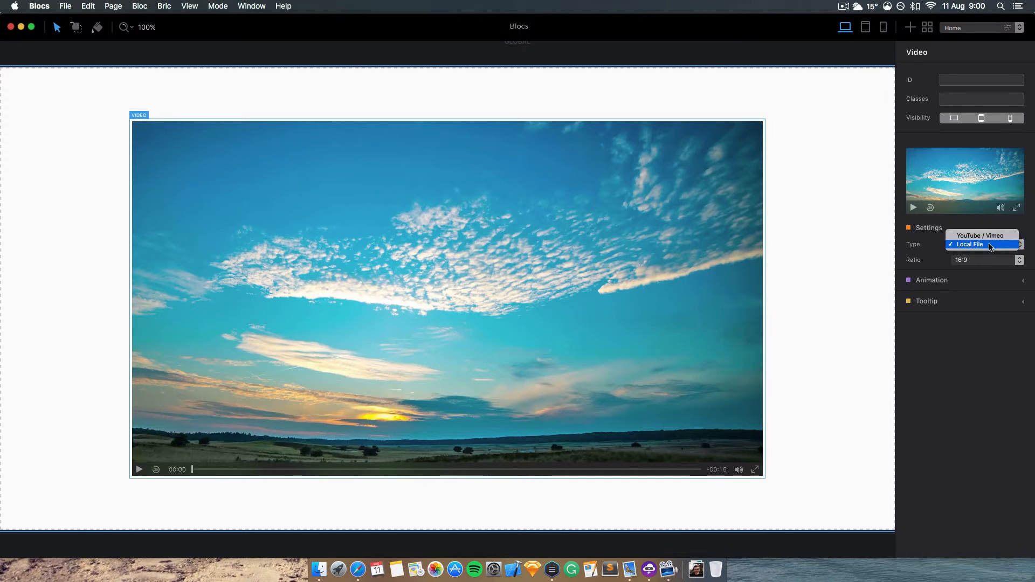
pyautogui.click(969, 244)
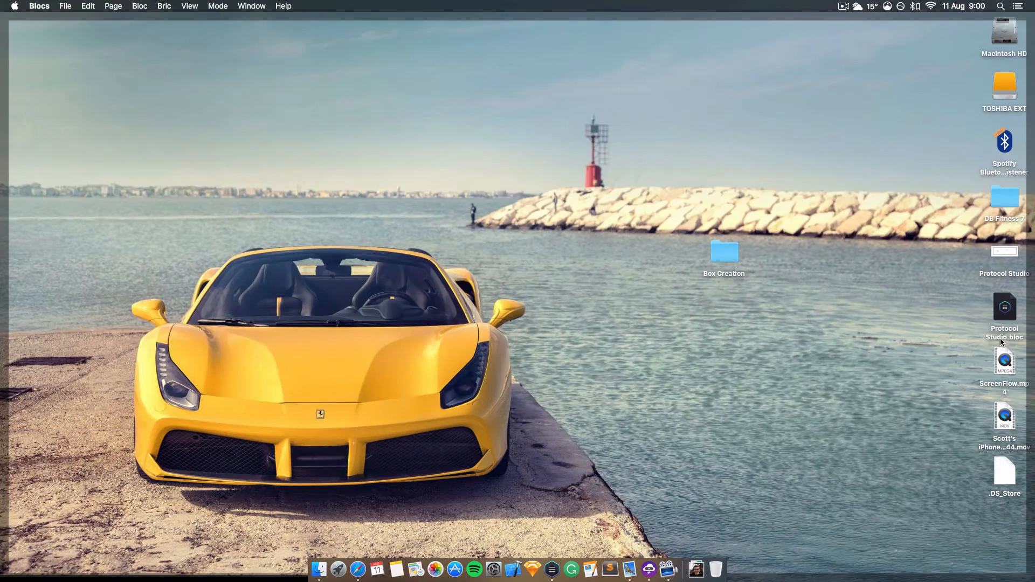
# Step: Attach ScreenFlow.mp4 as the video, accept the size warning, and set Ratio to 16:9
pyautogui.click(1003, 361)
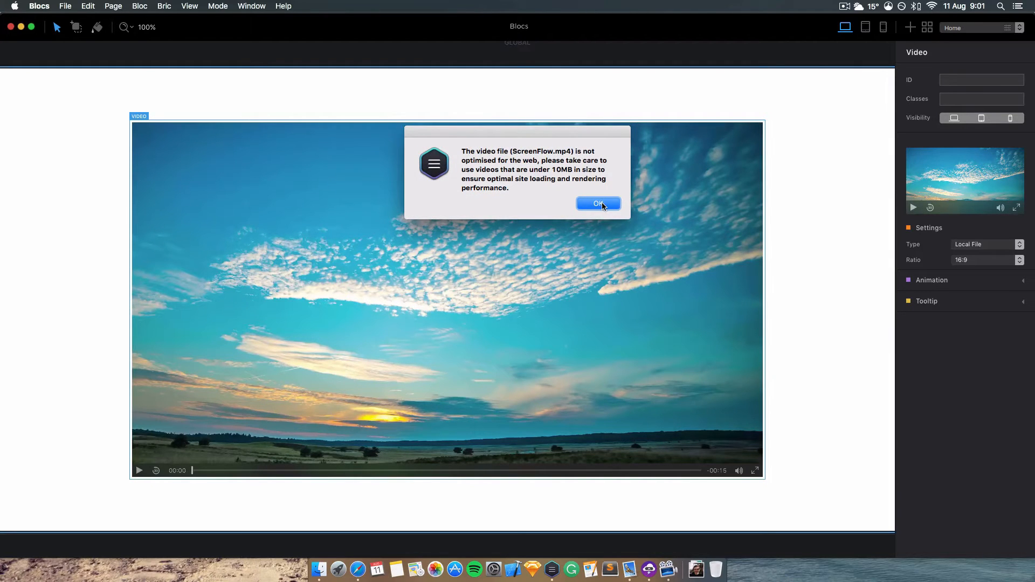
pyautogui.click(598, 203)
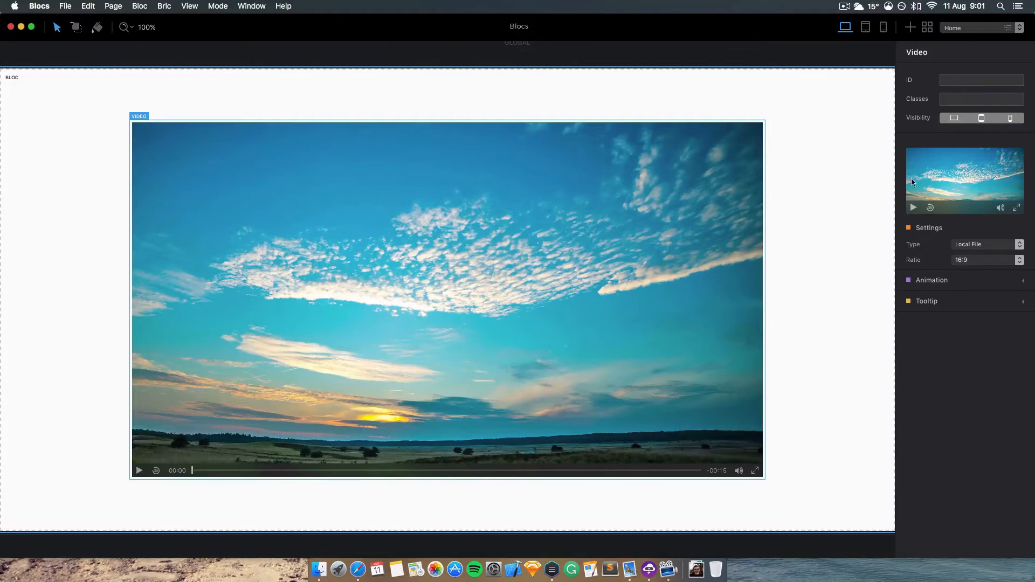
pyautogui.moveTo(511, 220)
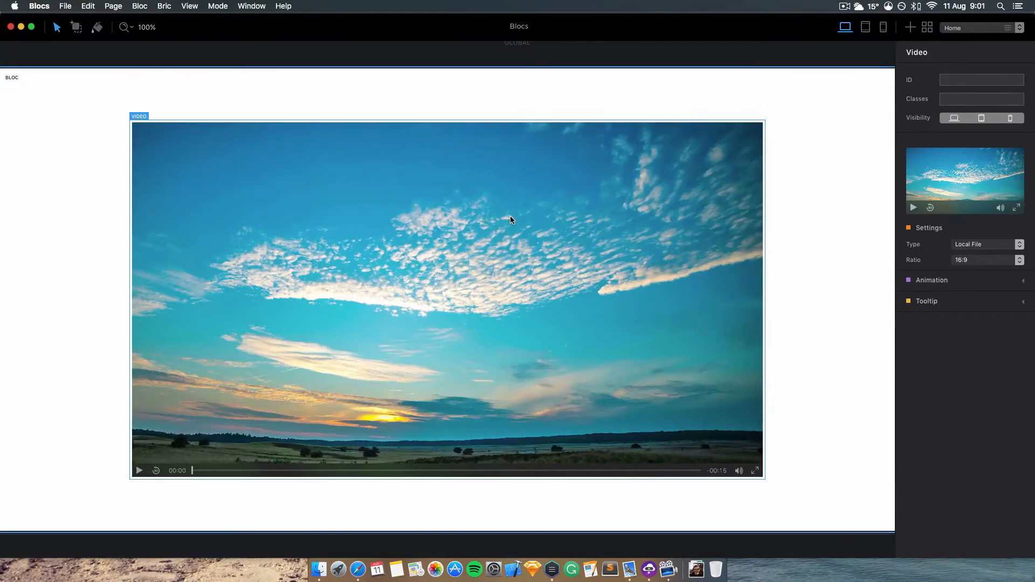
pyautogui.moveTo(983, 257)
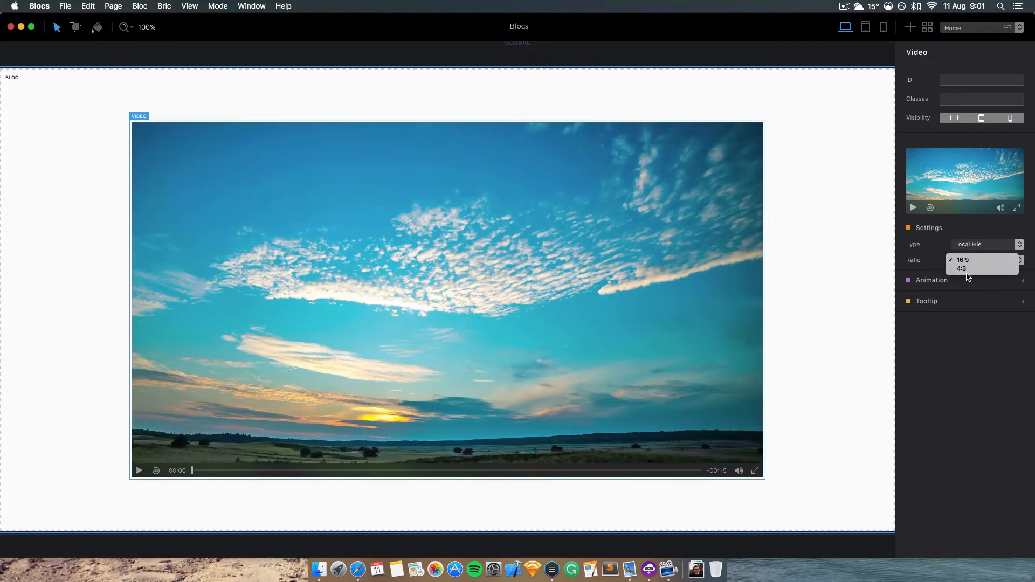
pyautogui.click(962, 268)
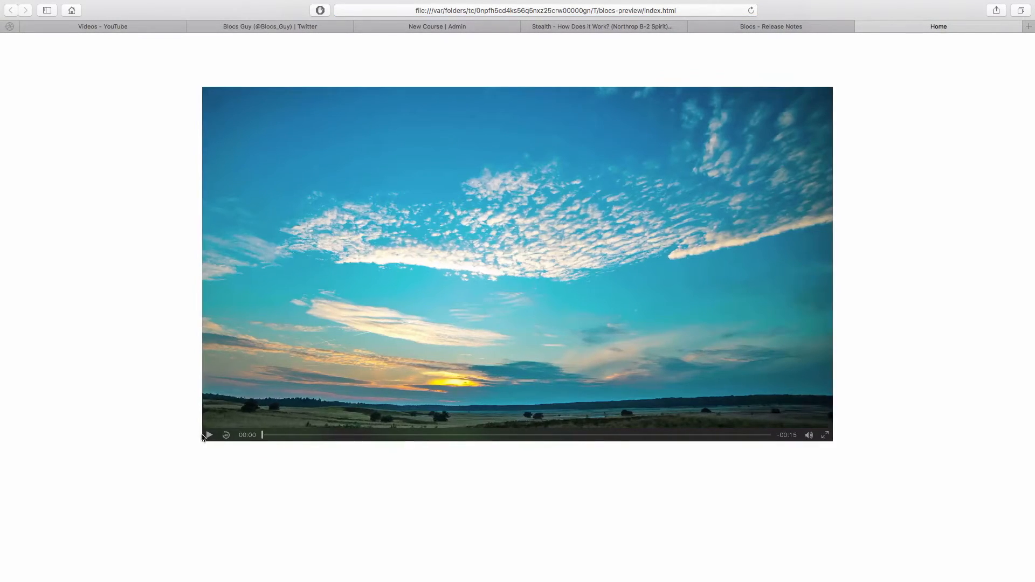
# Step: Play the local sky clip in the Safari preview for a few seconds, then pause
pyautogui.click(208, 435)
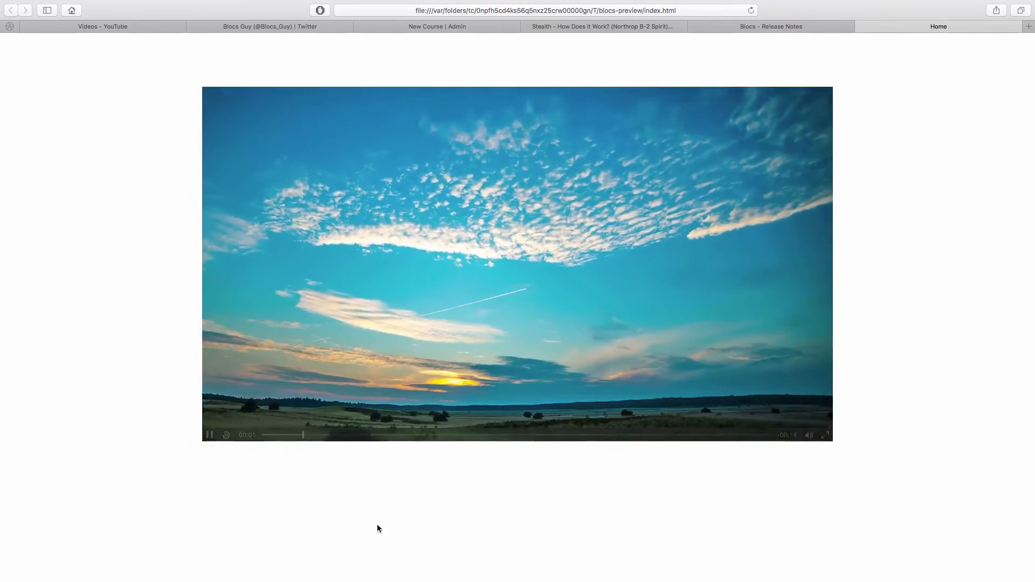
pyautogui.click(208, 435)
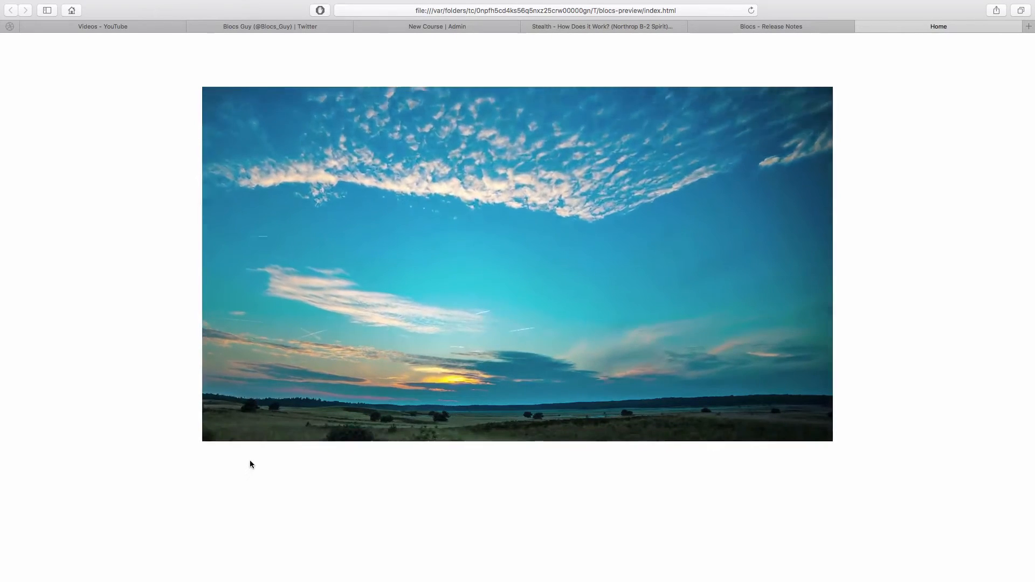
pyautogui.click(517, 264)
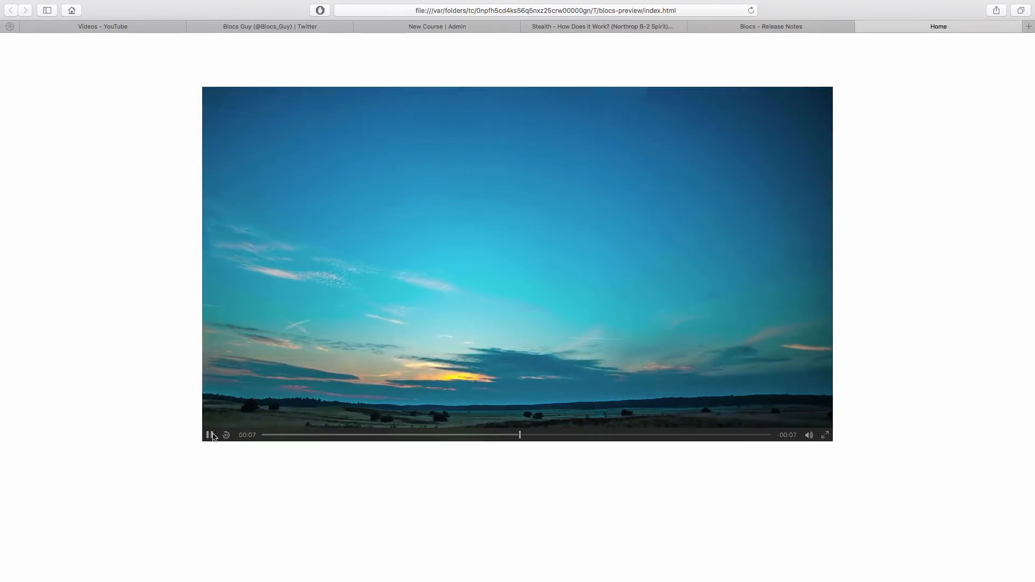
pyautogui.click(208, 434)
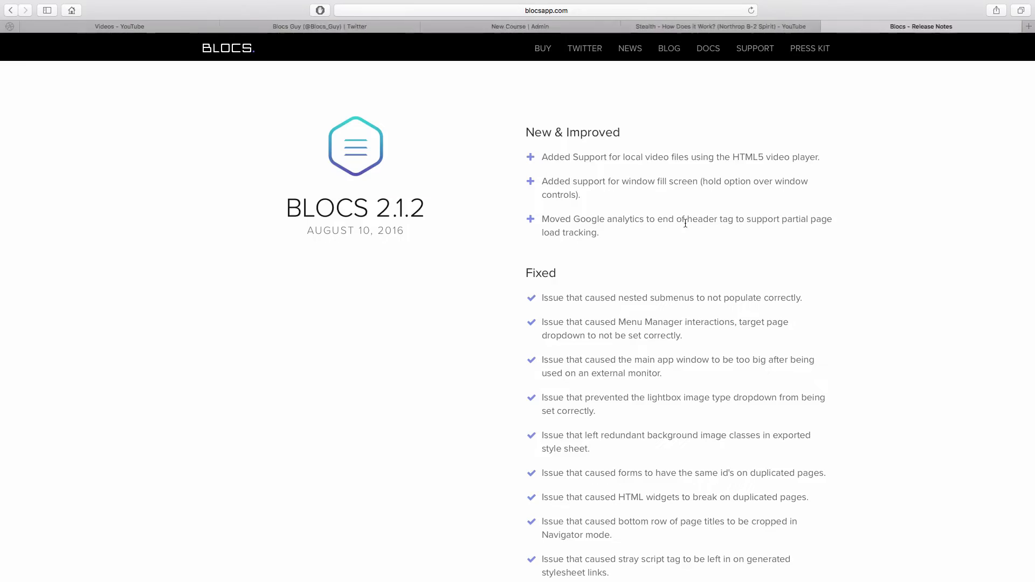
pyautogui.moveTo(632, 244)
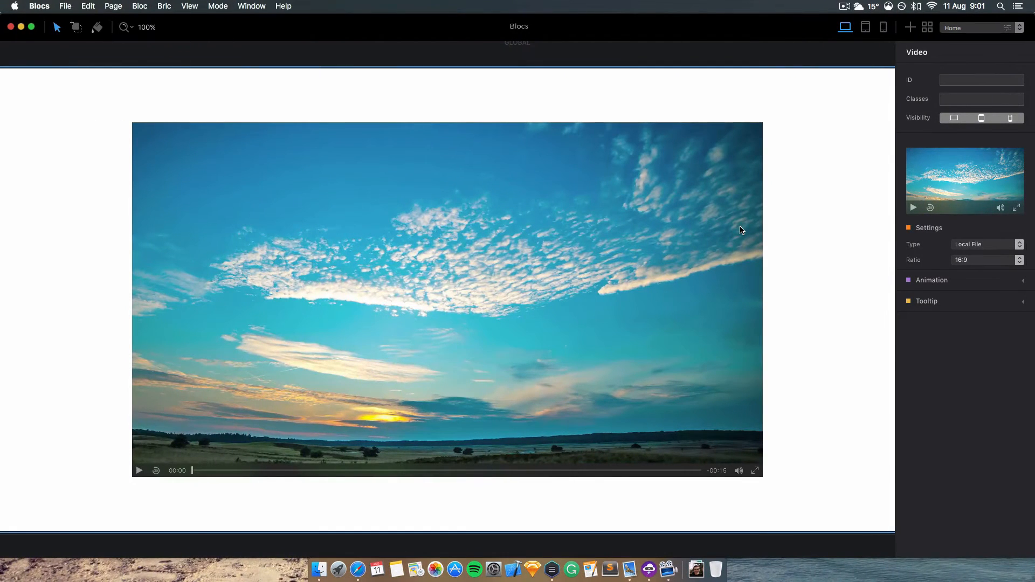
# Step: Enter 'dfdfd' as the Google Tracking Code in Project Settings and confirm with Done
pyautogui.click(139, 6)
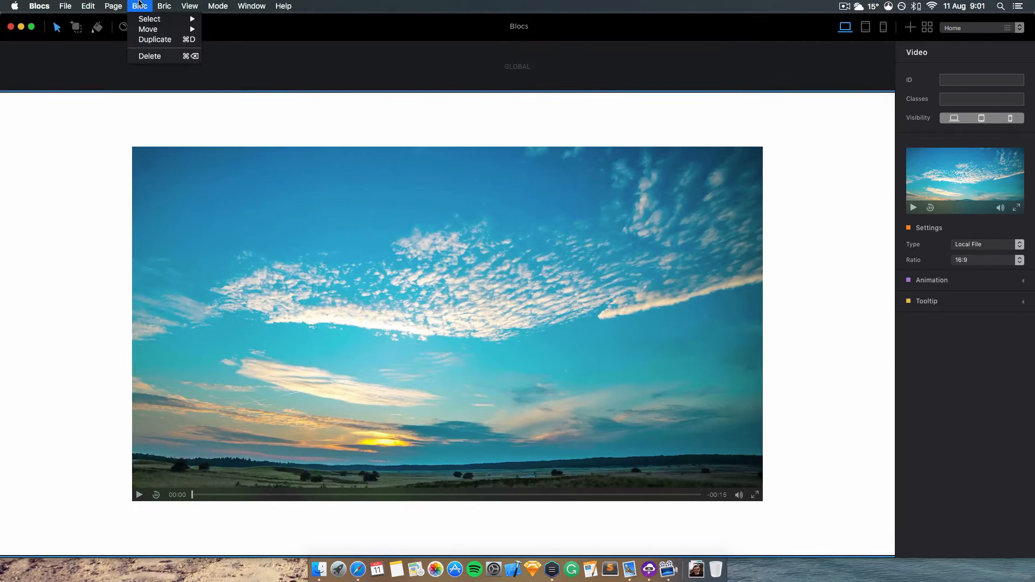
pyautogui.click(39, 6)
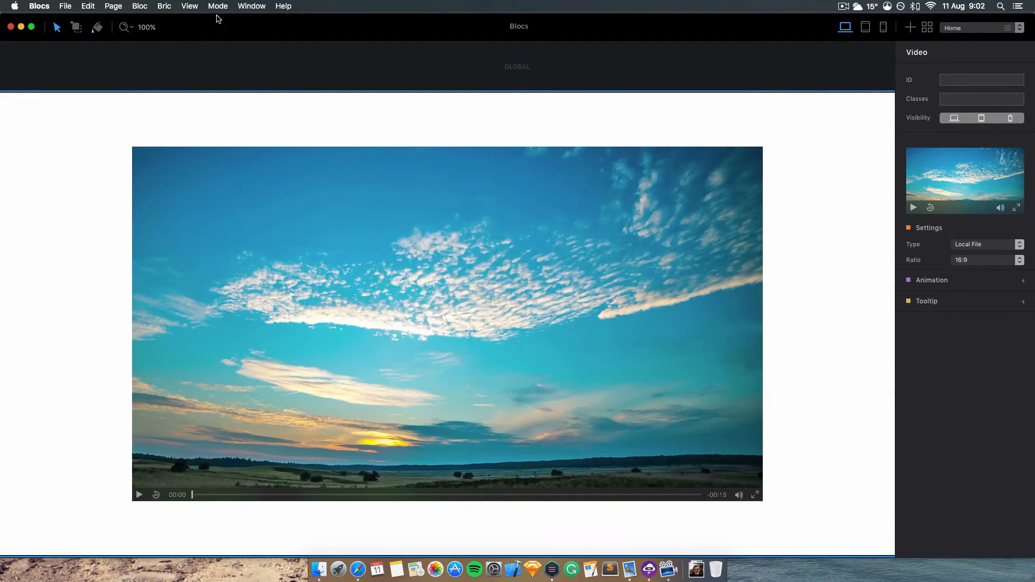
pyautogui.click(111, 5)
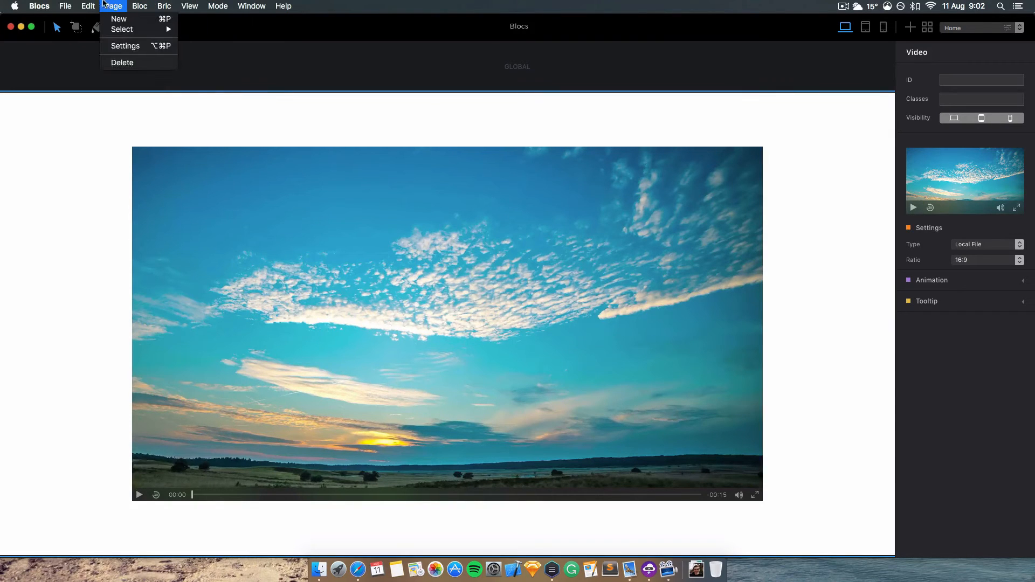
pyautogui.click(65, 6)
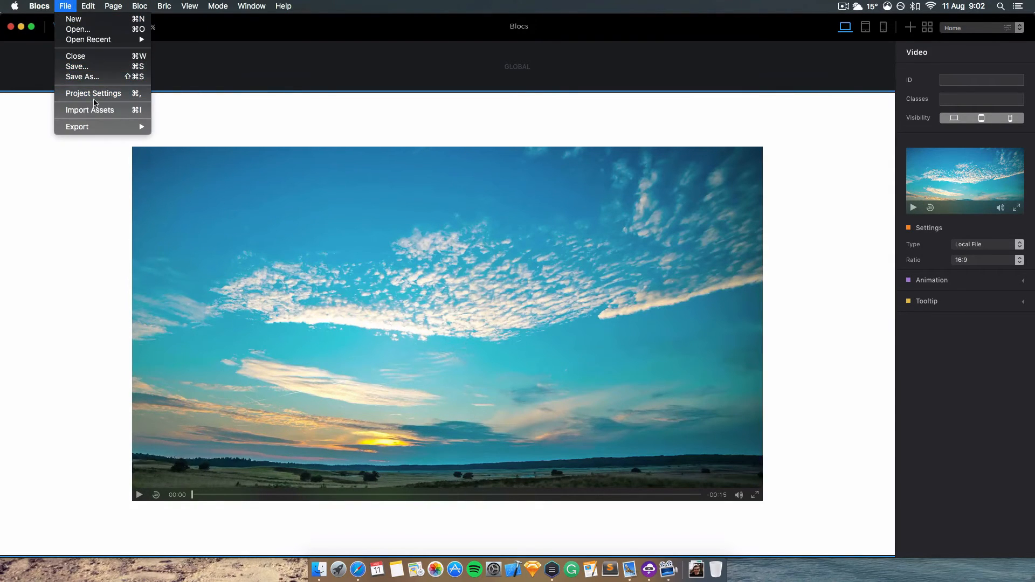
pyautogui.click(93, 93)
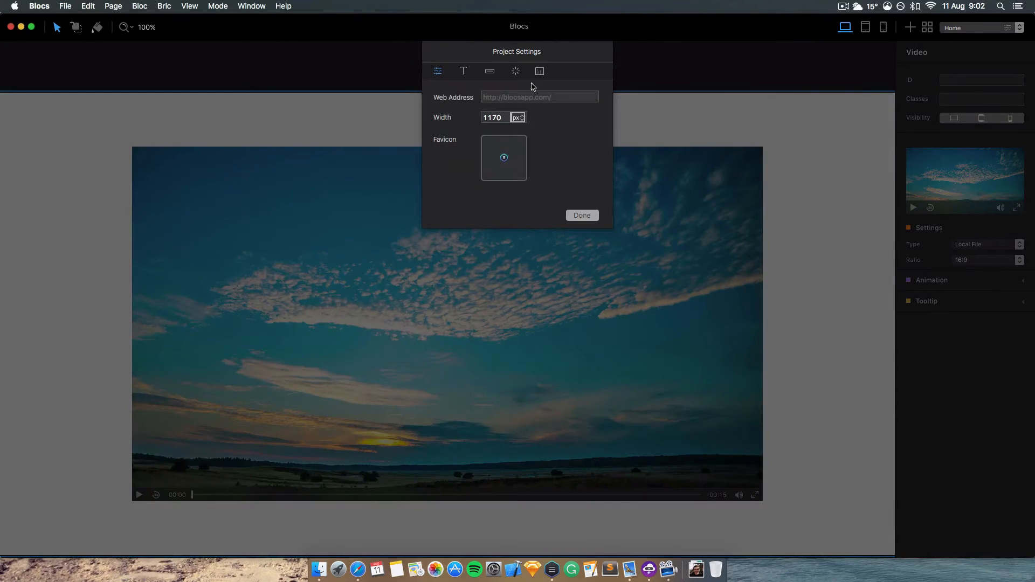
pyautogui.click(539, 71)
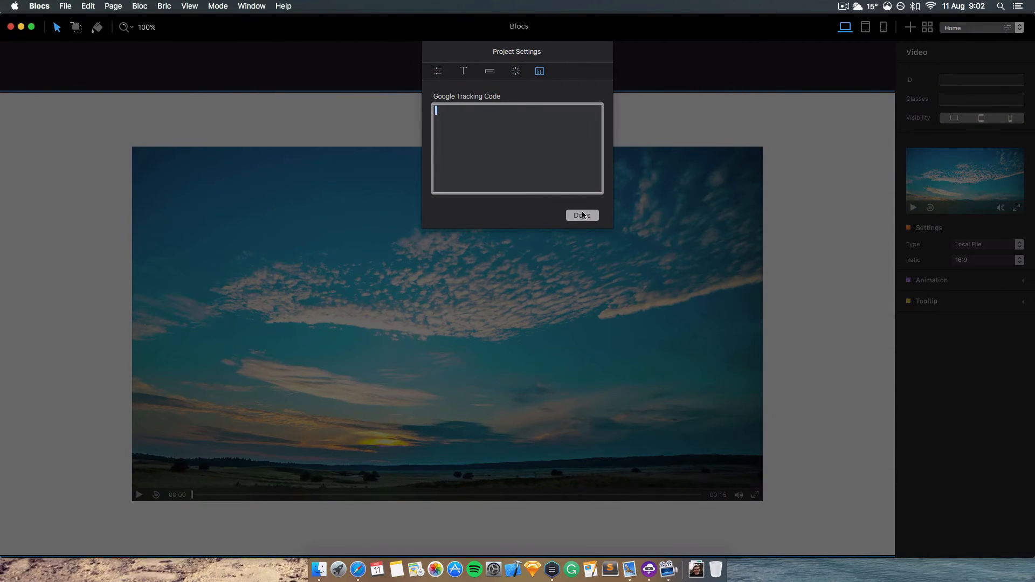
pyautogui.write('dfdfd')
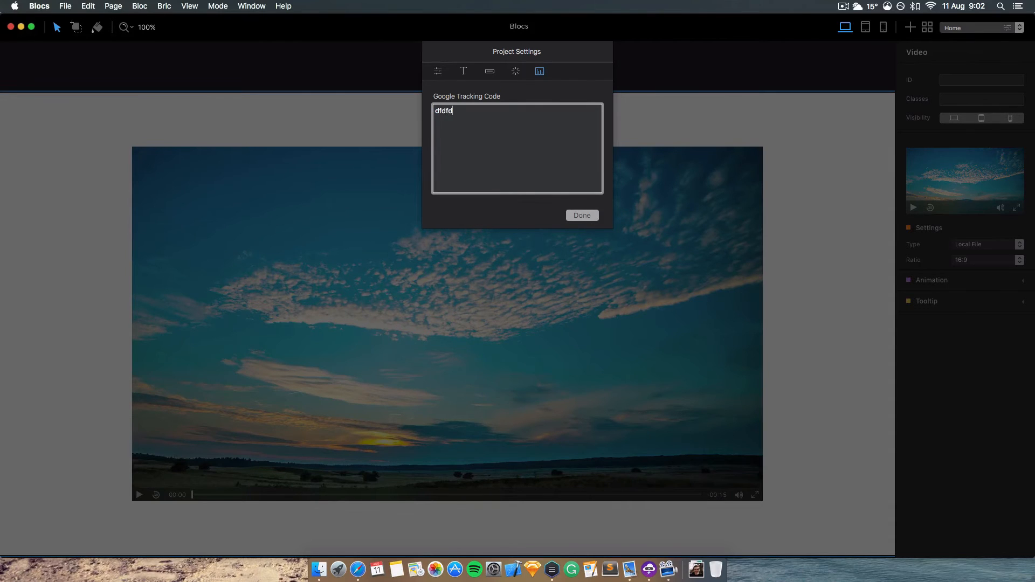
pyautogui.click(581, 215)
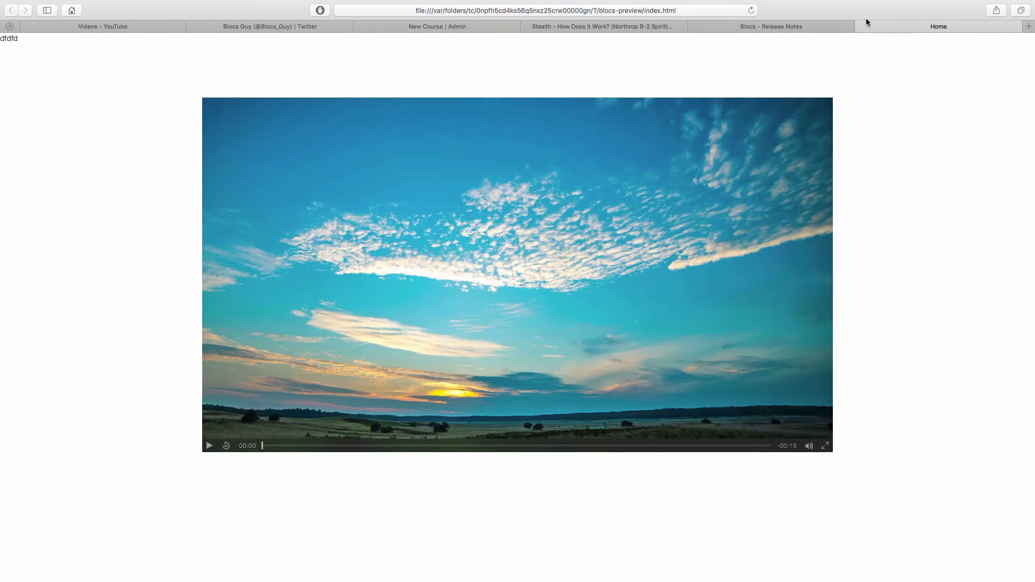
# Step: Inspect the preview's index.html head for the dfdfd code, then return to the release notes
pyautogui.click(230, 6)
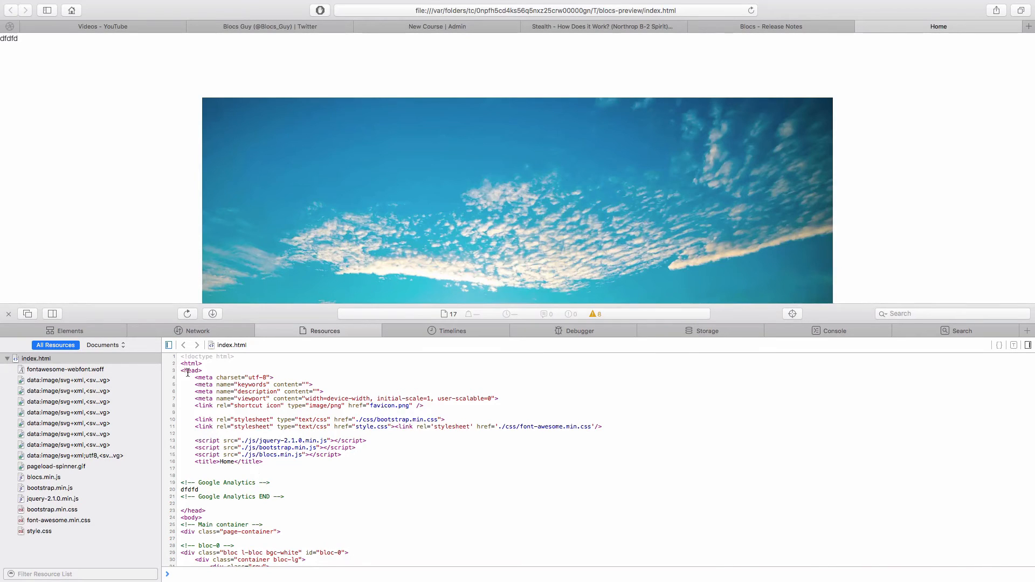
pyautogui.scroll(-3)
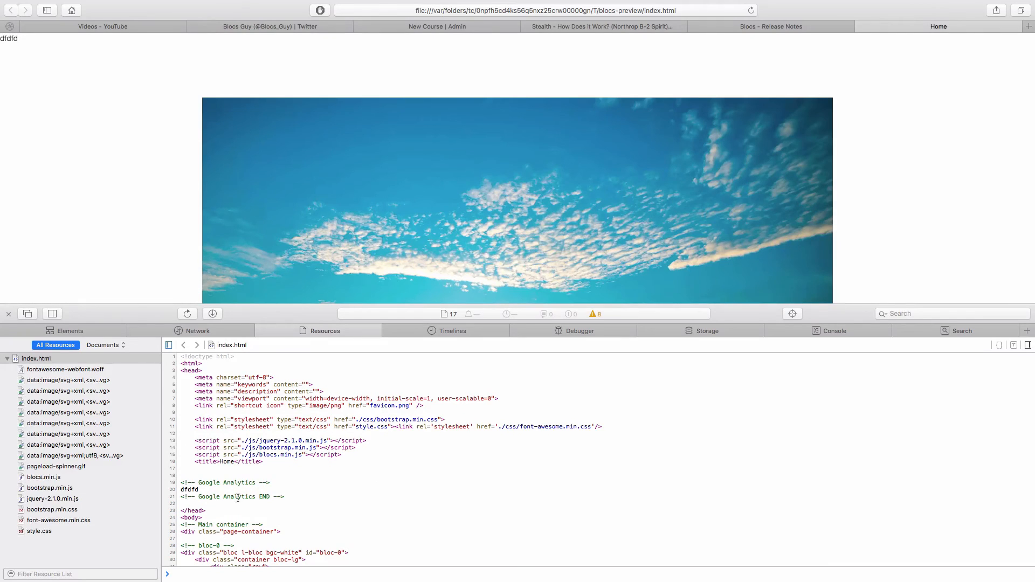
pyautogui.click(770, 26)
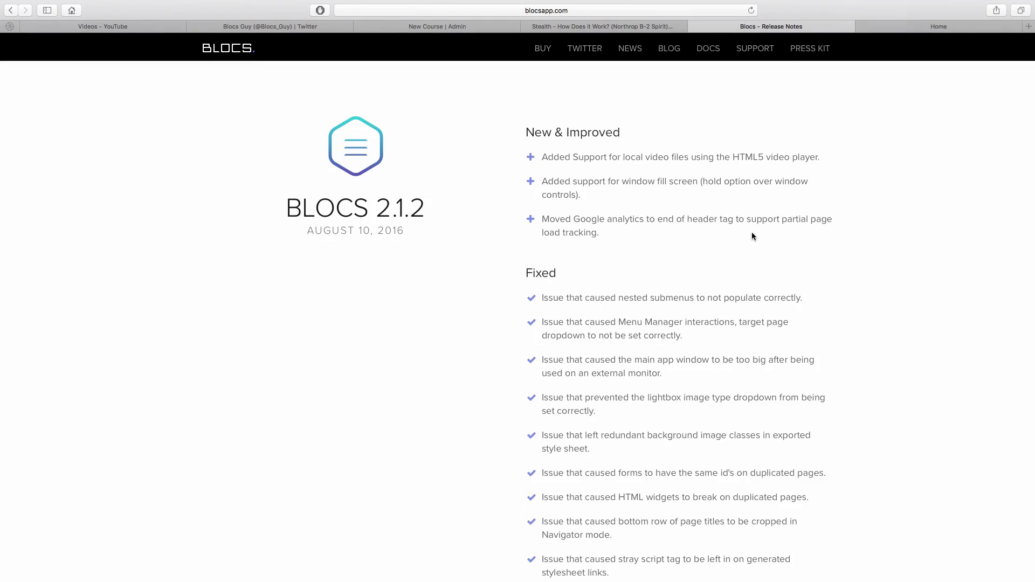
# Step: Switch between the preview and Release Notes tabs and scroll through the notes
pyautogui.click(938, 26)
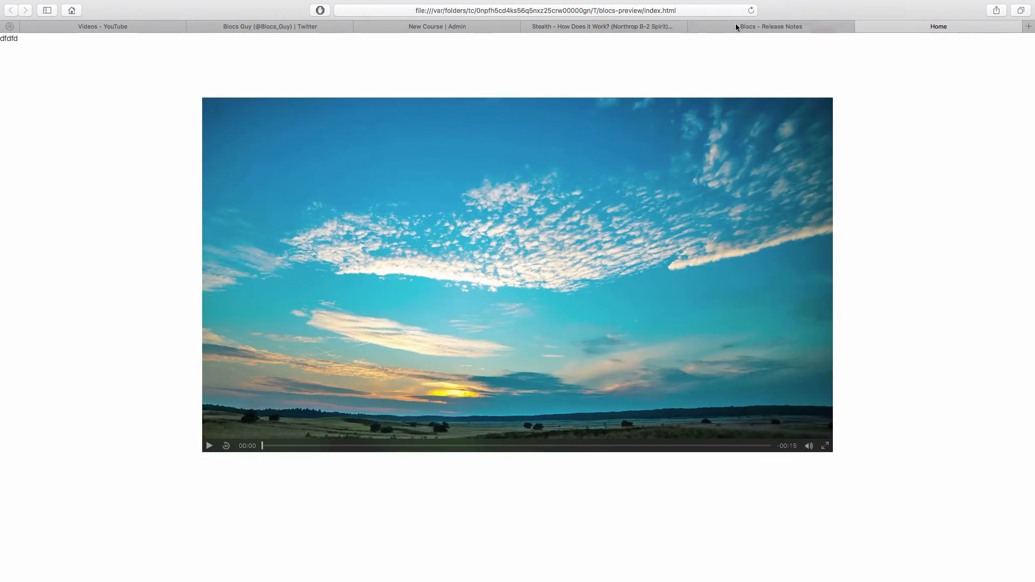
pyautogui.click(771, 26)
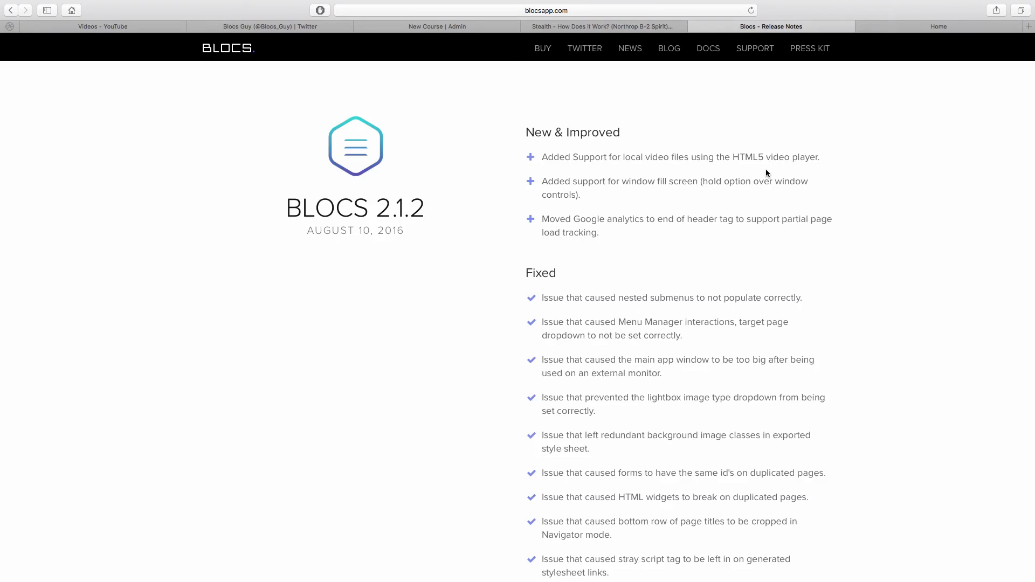
pyautogui.moveTo(718, 254)
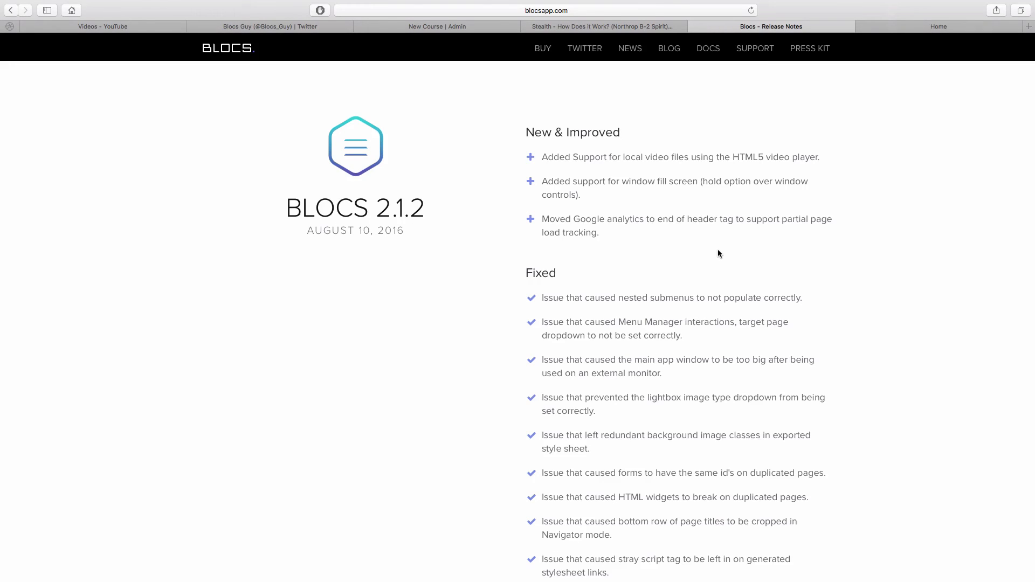
pyautogui.scroll(-3)
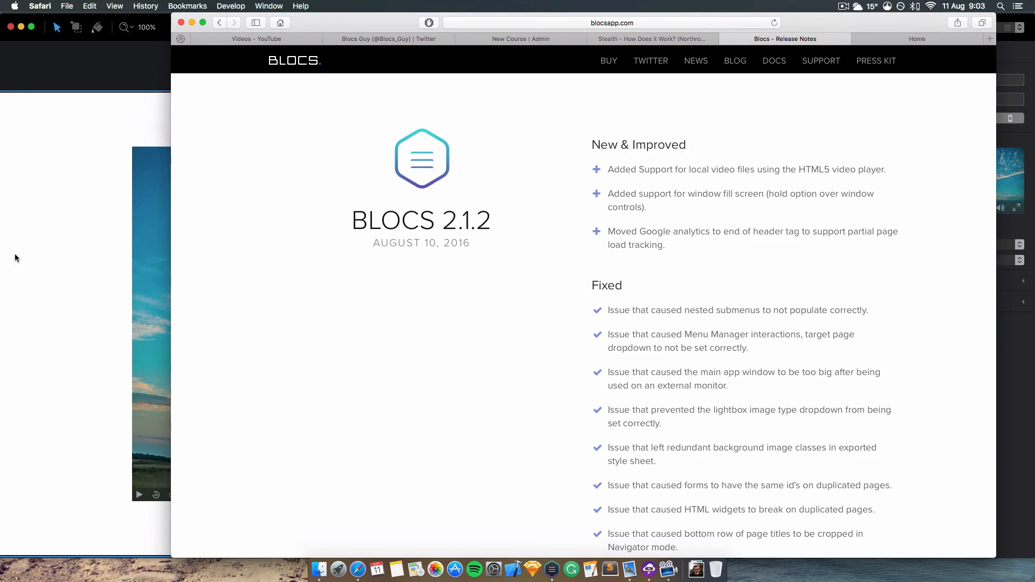
pyautogui.moveTo(575, 136)
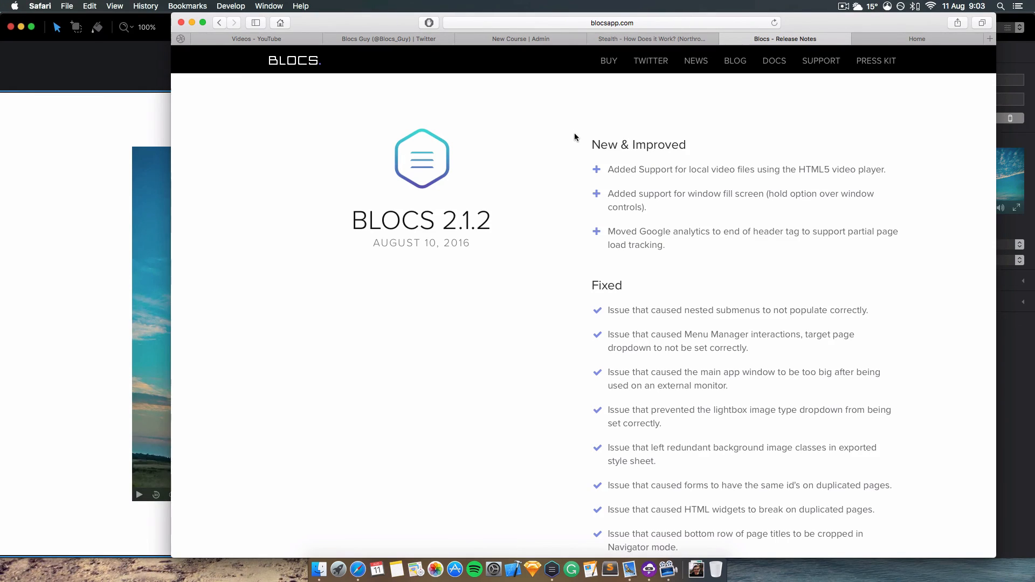